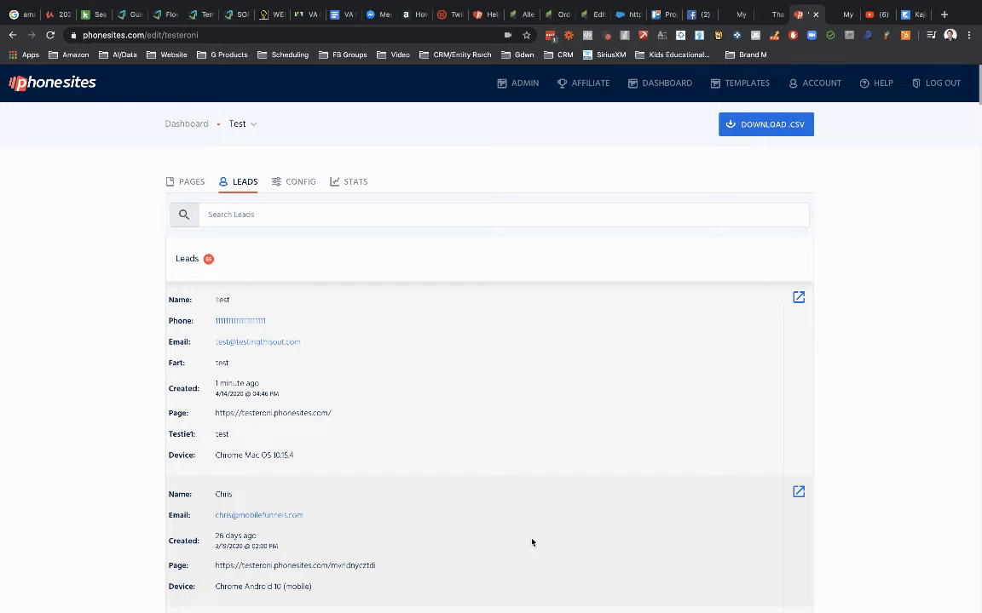
{"action": "mouse_move", "coordinate": [533, 541]}
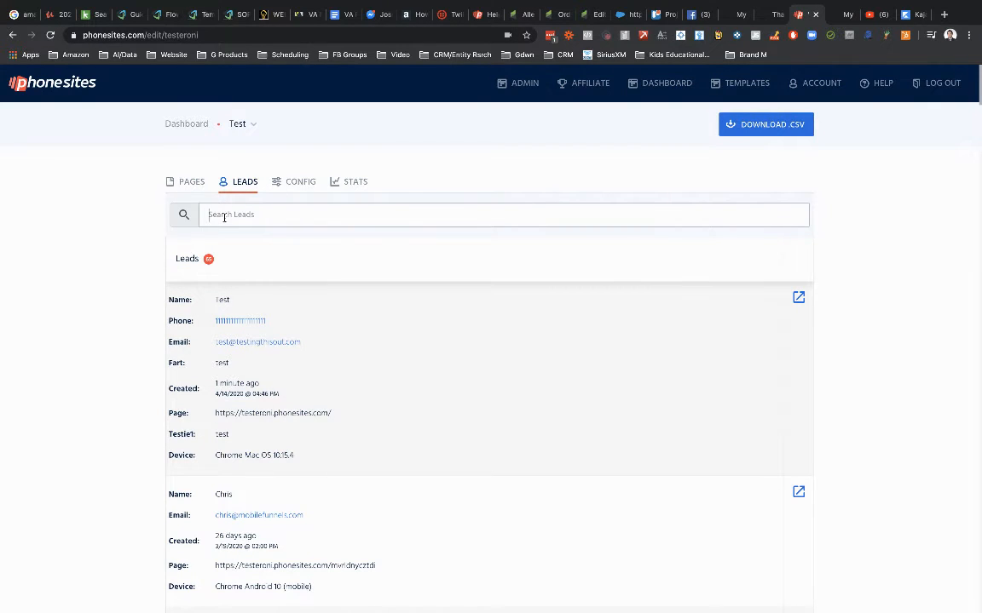
Search the Leads list for 'chris', then change the search term to 'test'.
{"action": "type", "text": "chris"}
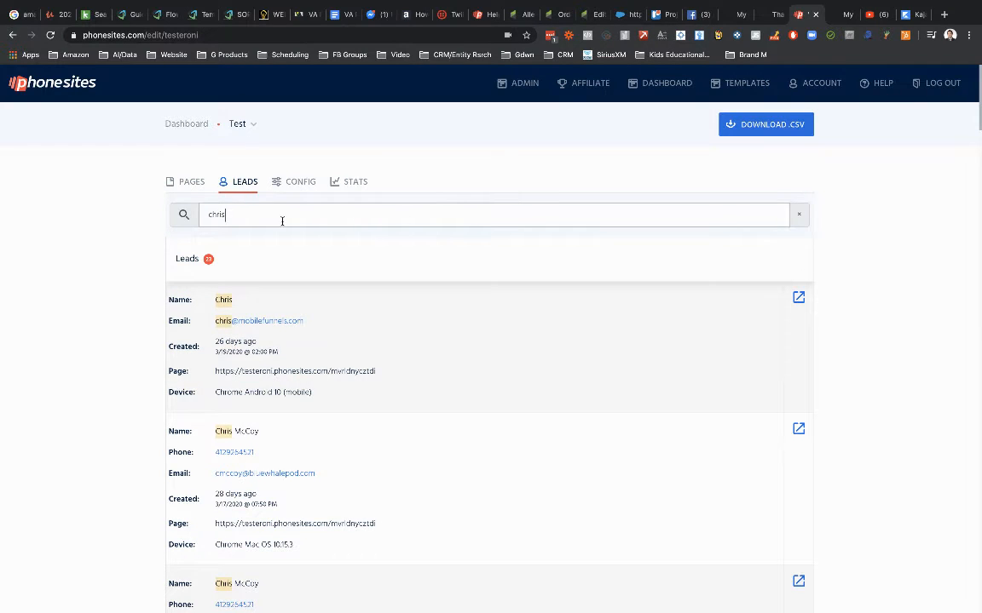
{"action": "type", "text": "test"}
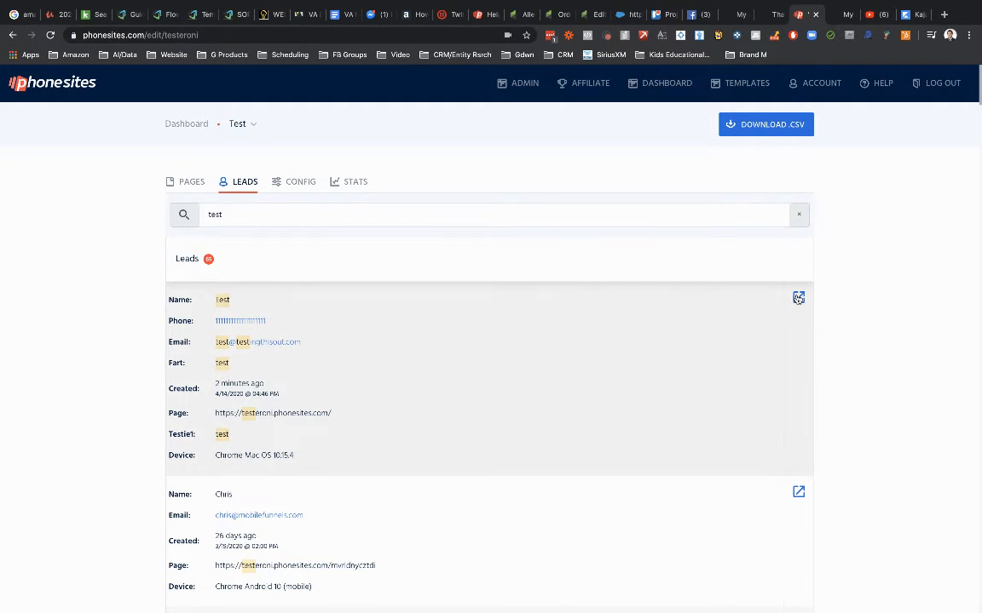
Open the Lead Details dialog for the test lead's card.
{"action": "left_click", "coordinate": [797, 298]}
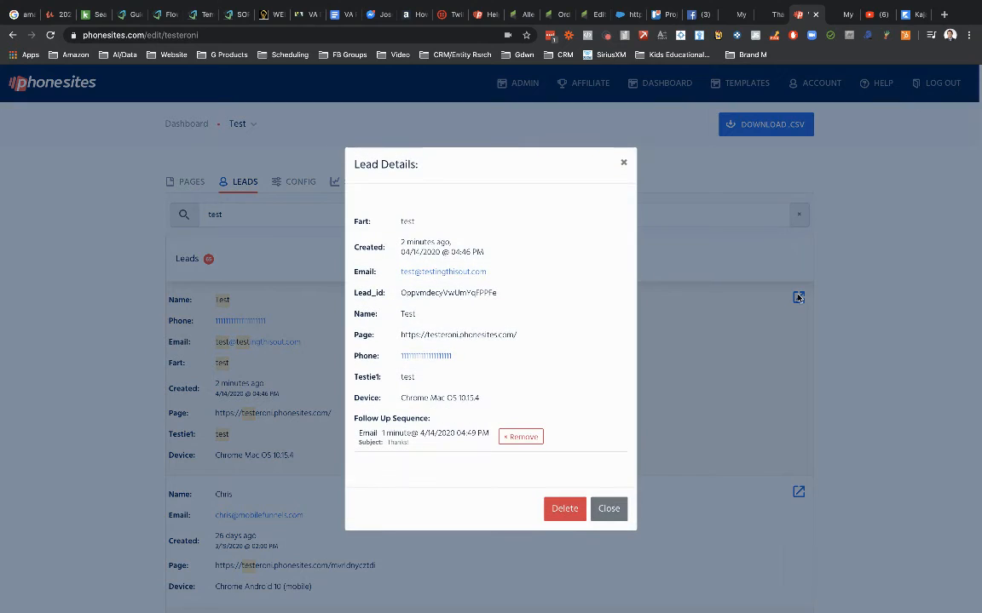
{"action": "mouse_move", "coordinate": [479, 149]}
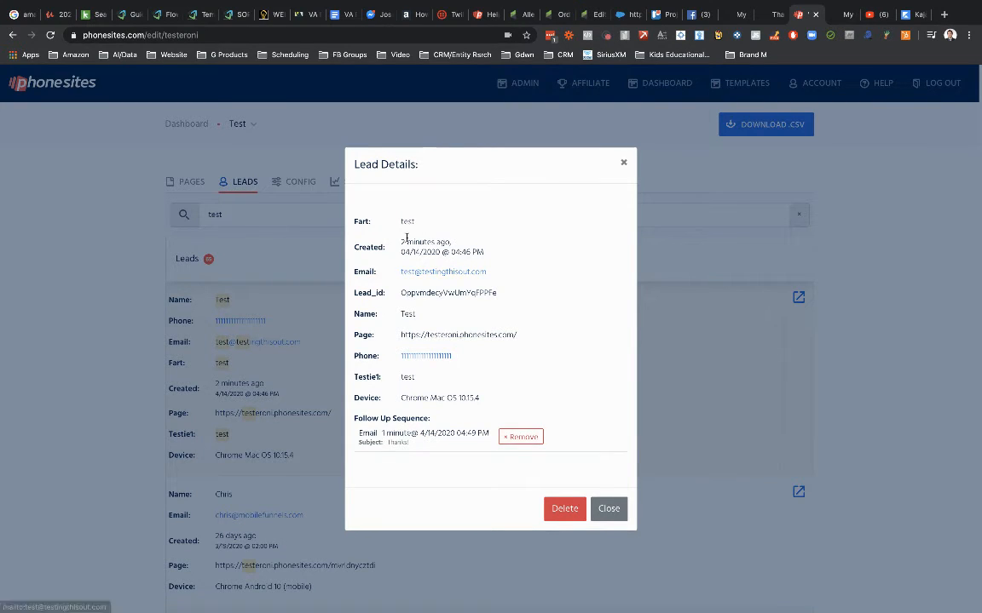
{"action": "mouse_move", "coordinate": [521, 437]}
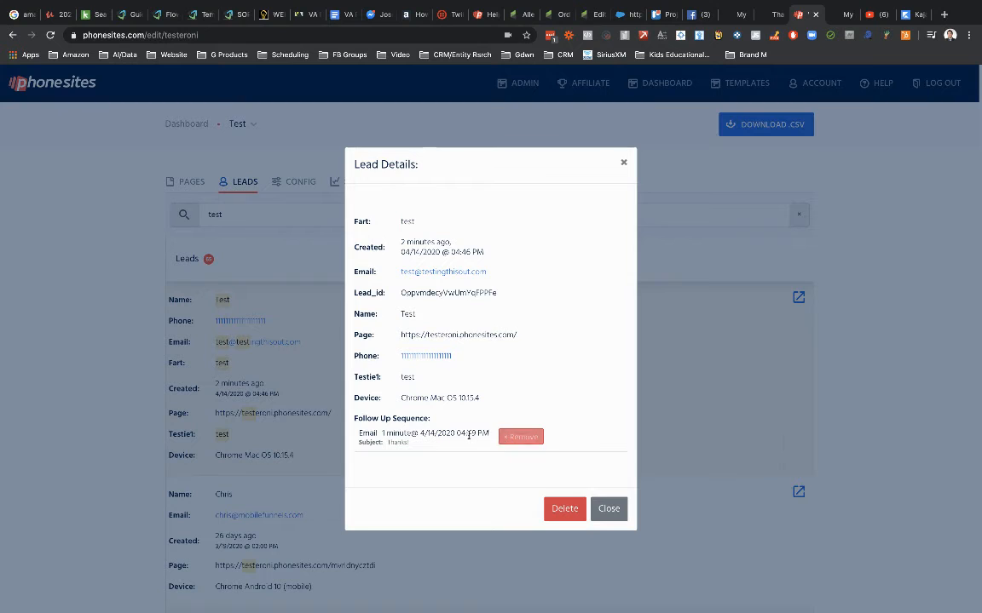
{"action": "mouse_move", "coordinate": [520, 438]}
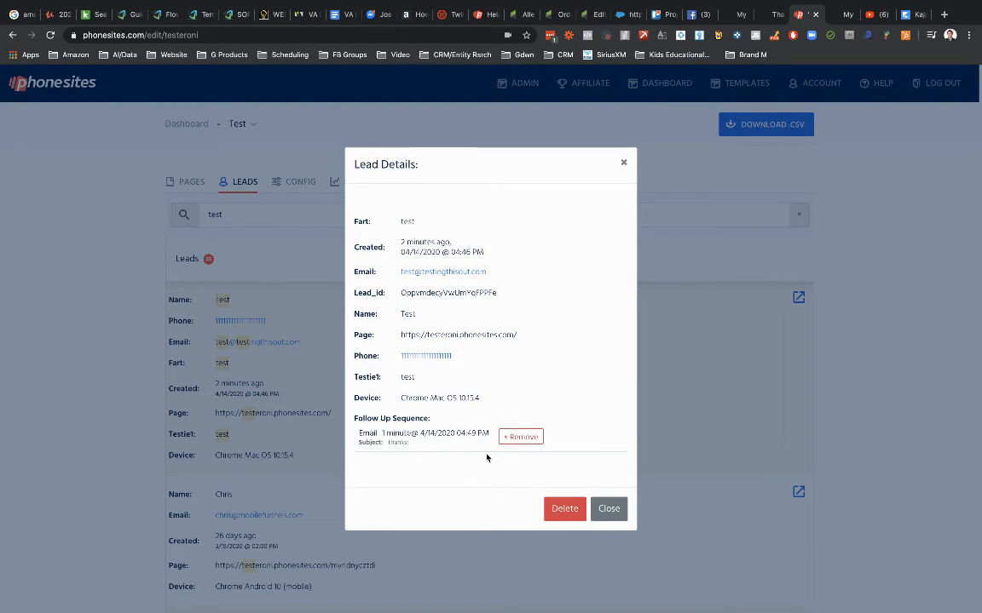
Remove the scheduled follow-up sequence email and close Lead Details.
{"action": "left_click", "coordinate": [521, 437]}
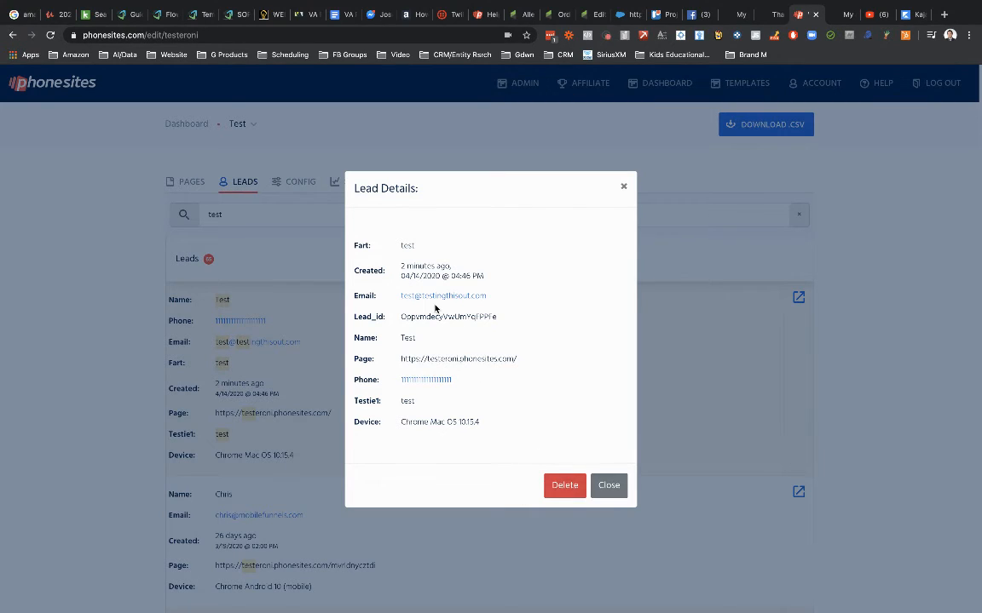
{"action": "mouse_move", "coordinate": [564, 495]}
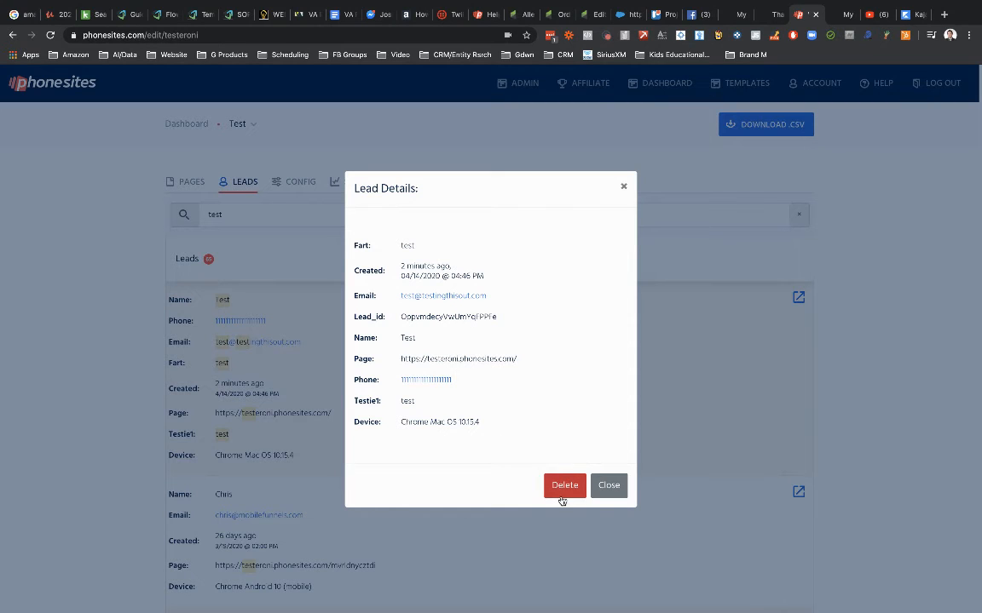
{"action": "left_click", "coordinate": [608, 486]}
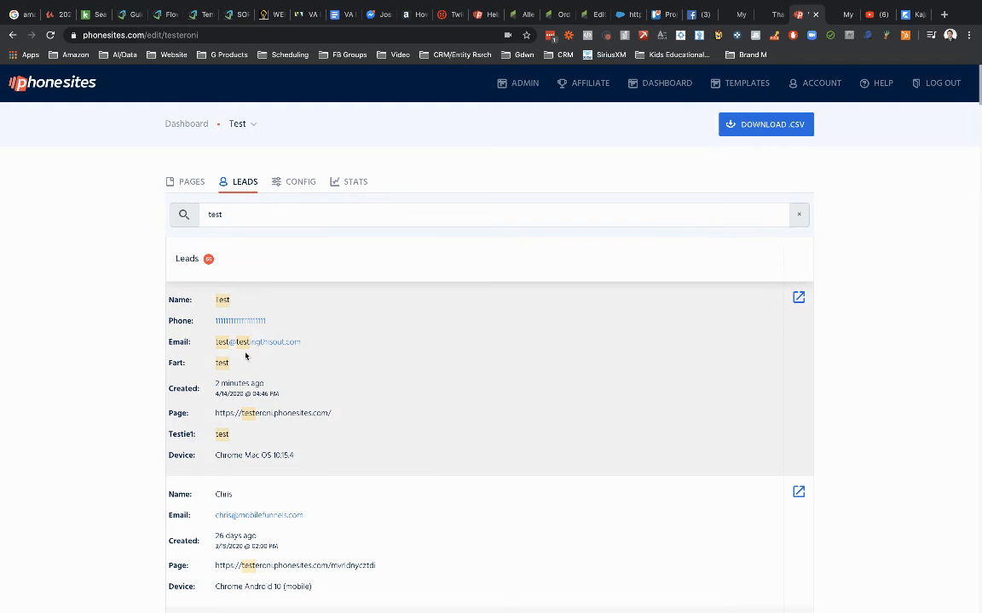
{"action": "mouse_move", "coordinate": [754, 469]}
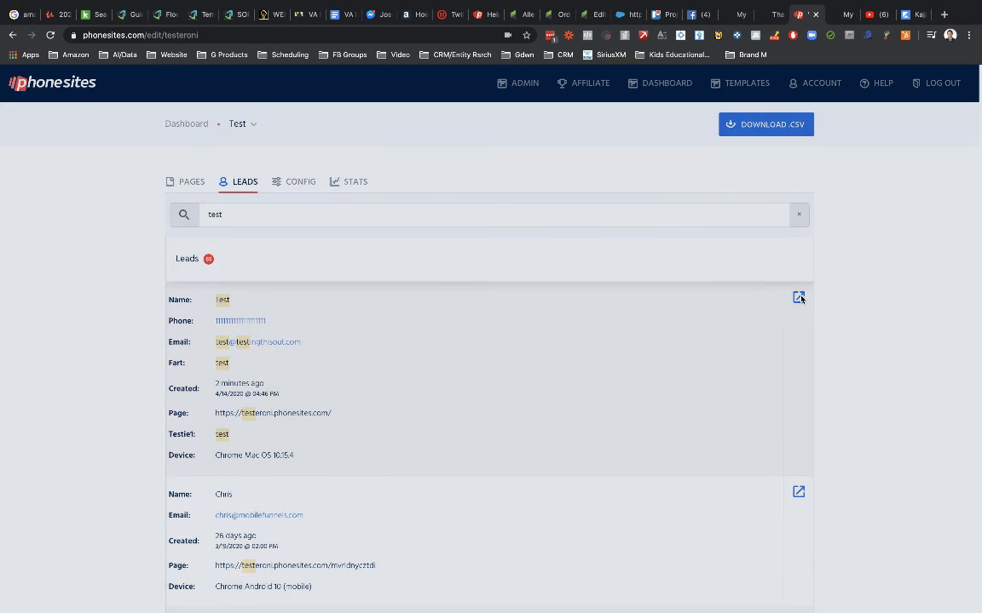
Reopen the test lead's details to confirm no Follow Up Sequence remains.
{"action": "left_click", "coordinate": [799, 297]}
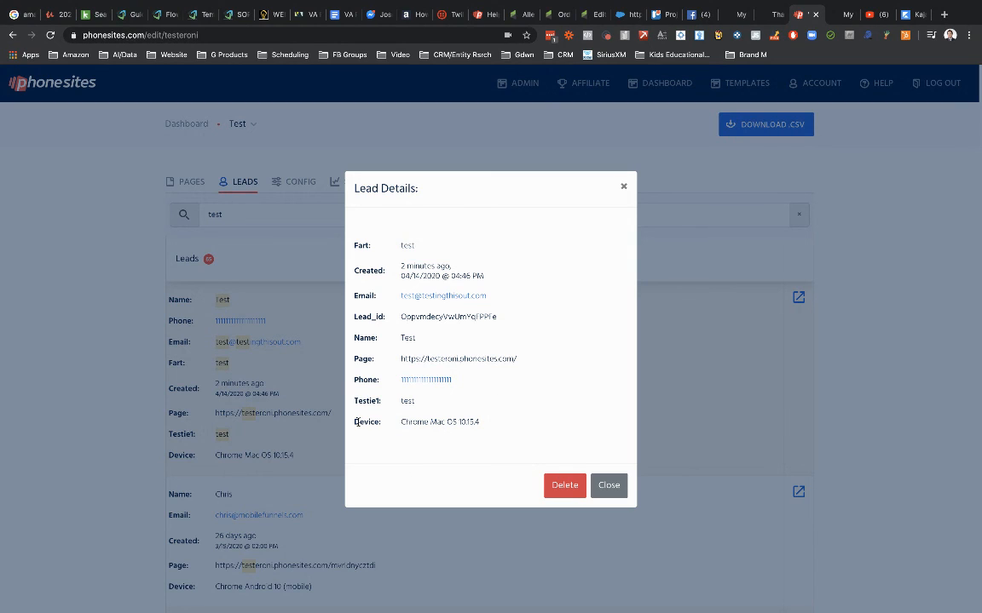
{"action": "mouse_move", "coordinate": [368, 432]}
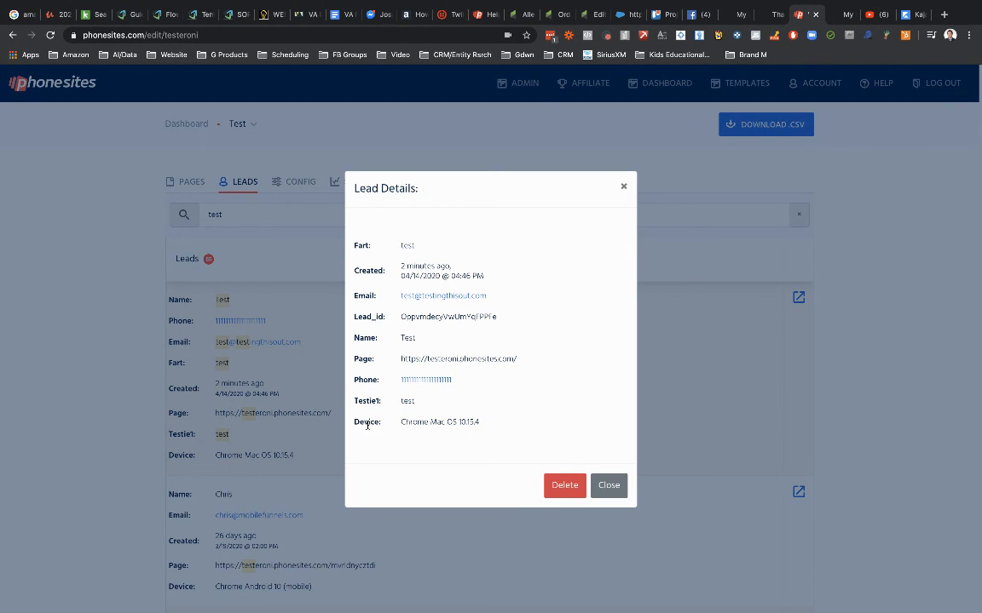
{"action": "mouse_move", "coordinate": [460, 426]}
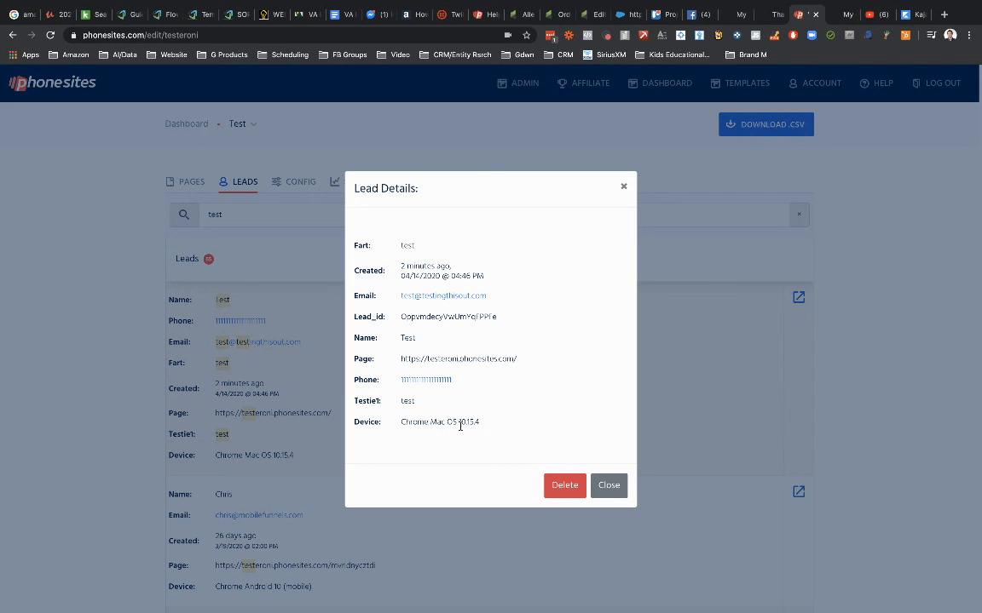